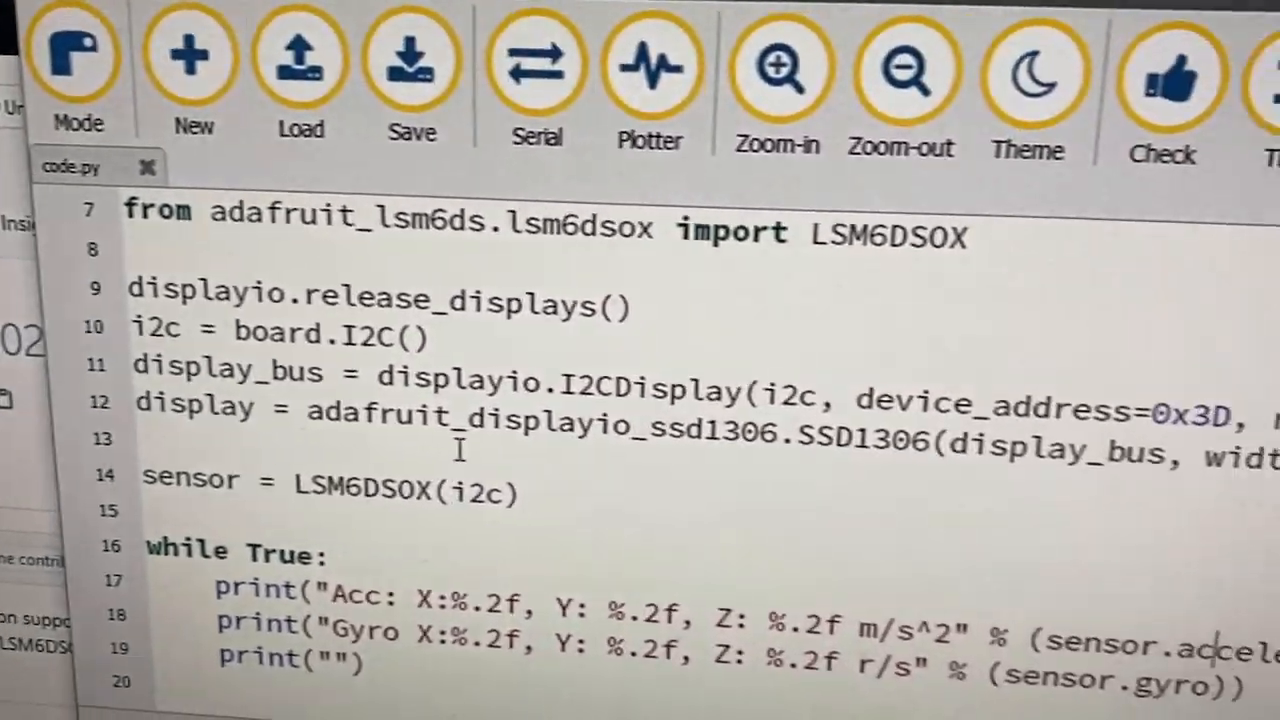
pyautogui.click(536, 64)
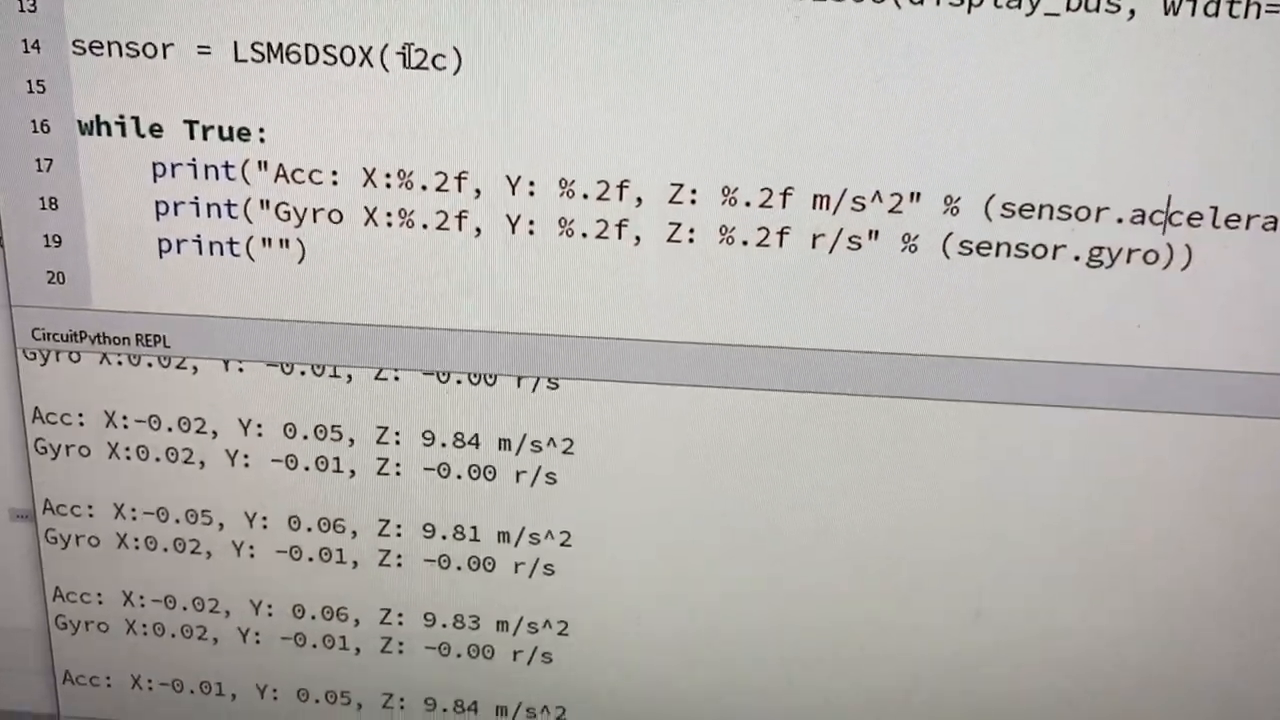